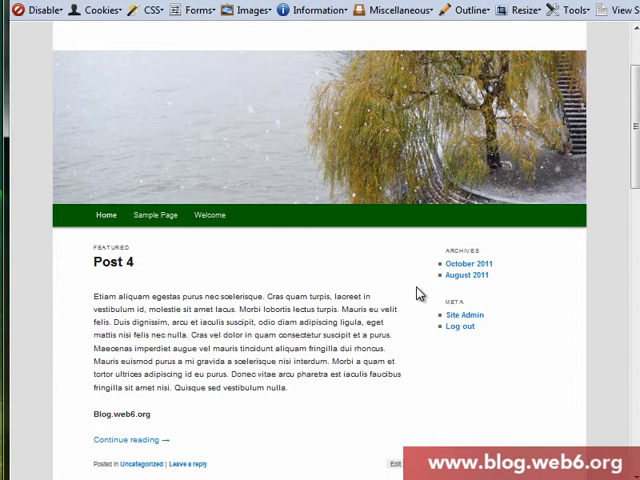
pyautogui.moveTo(349, 222)
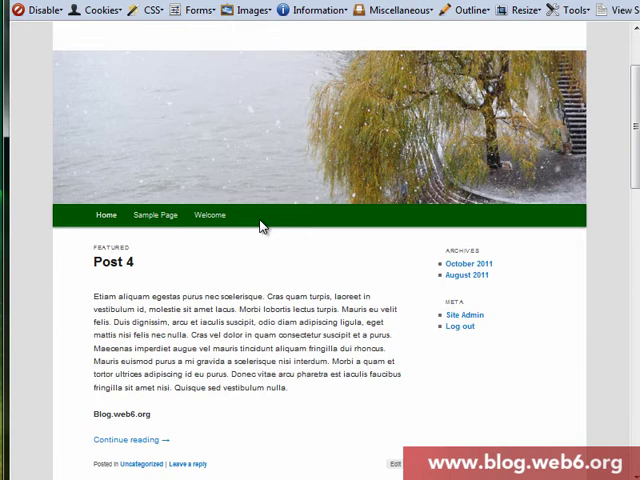
pyautogui.moveTo(265, 143)
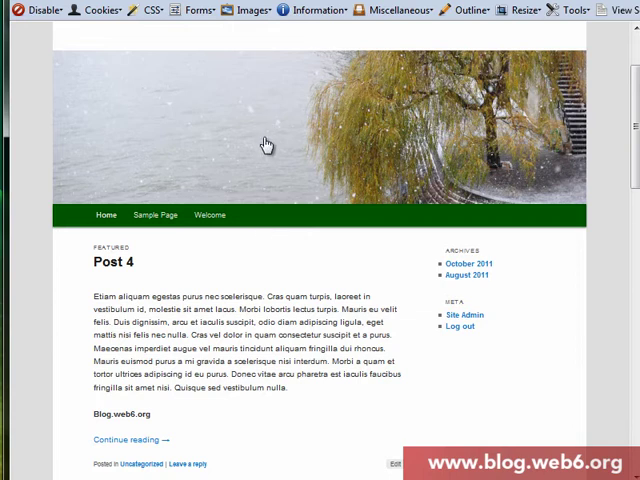
pyautogui.moveTo(262, 177)
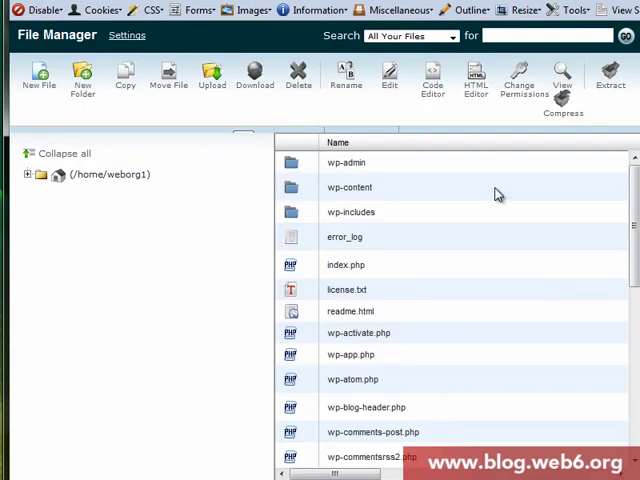
pyautogui.moveTo(557, 356)
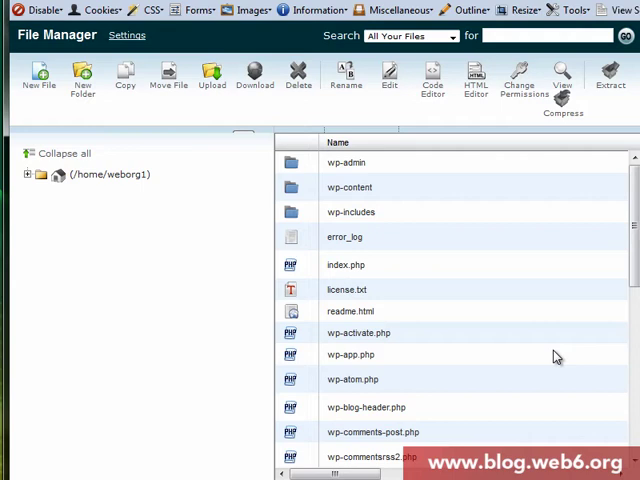
pyautogui.moveTo(472, 287)
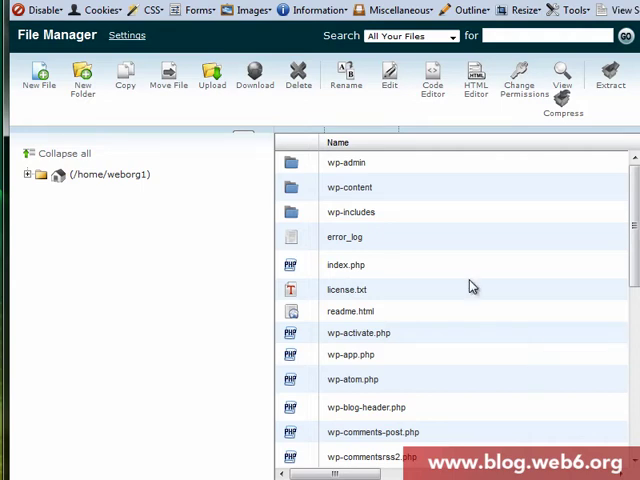
pyautogui.moveTo(363, 194)
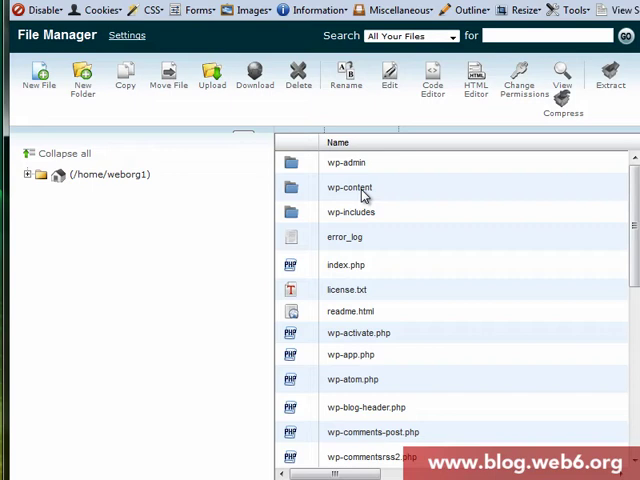
# - Navigate into wp-content/themes/MyTwentyEleven and select its style.css file
pyautogui.click(350, 187)
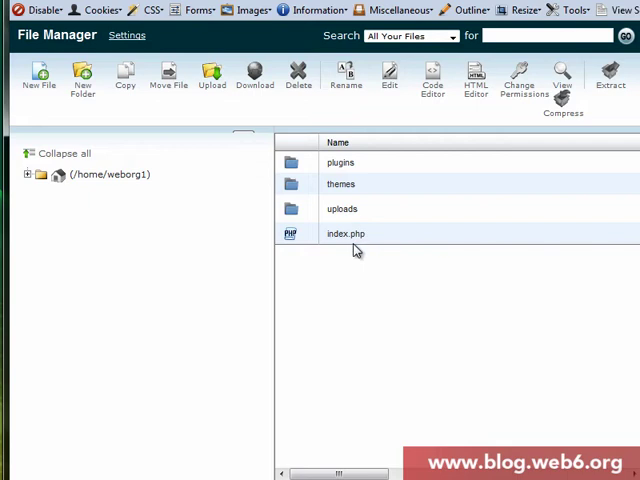
pyautogui.moveTo(368, 185)
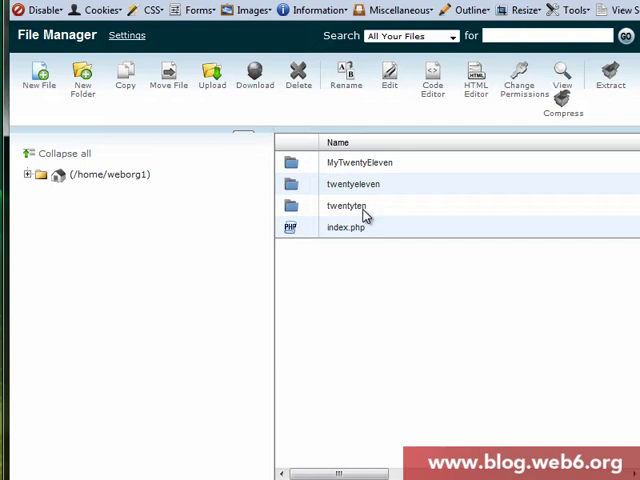
pyautogui.moveTo(367, 182)
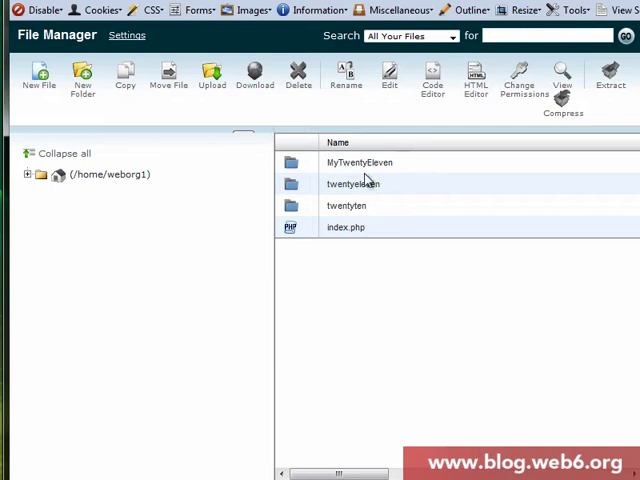
pyautogui.moveTo(403, 169)
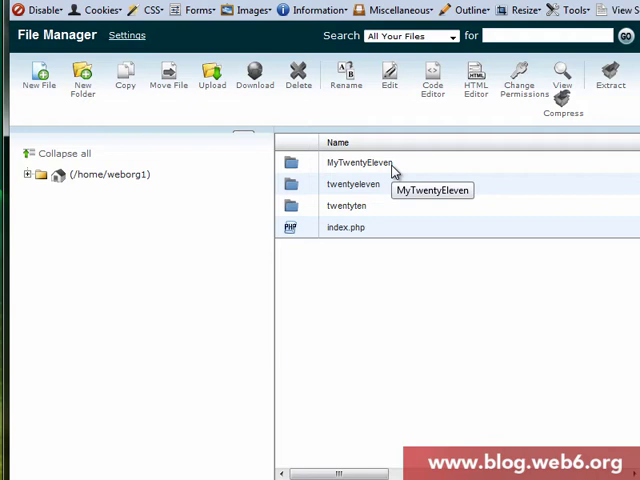
pyautogui.moveTo(394, 256)
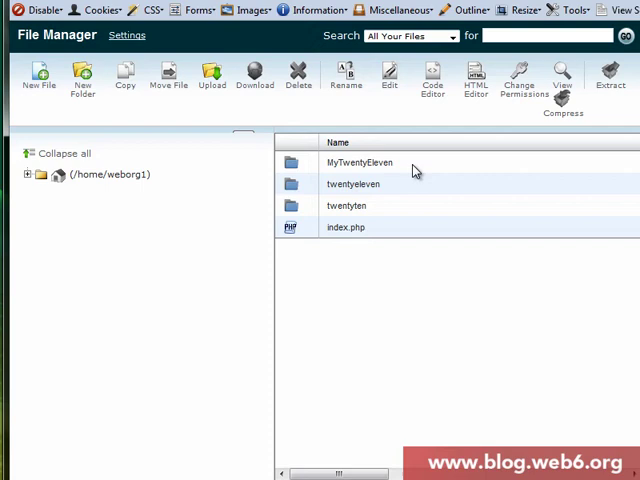
pyautogui.moveTo(295, 172)
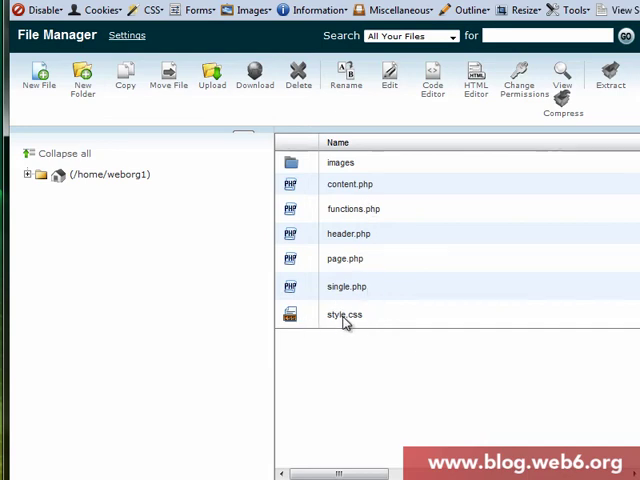
pyautogui.click(344, 314)
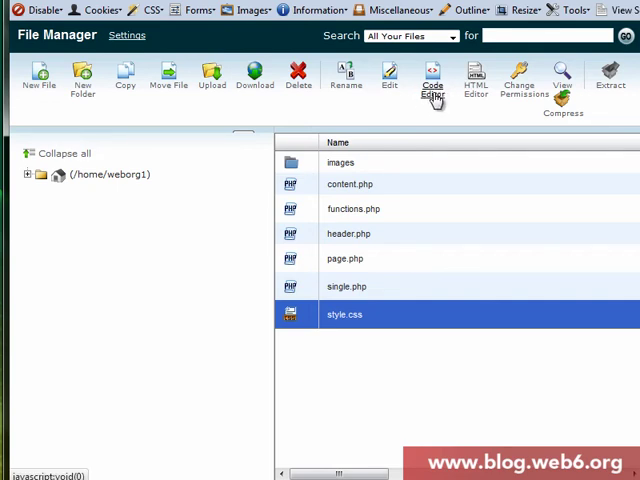
# - Open MyTwentyEleven's style.css in the File Manager Code Editor
pyautogui.click(432, 80)
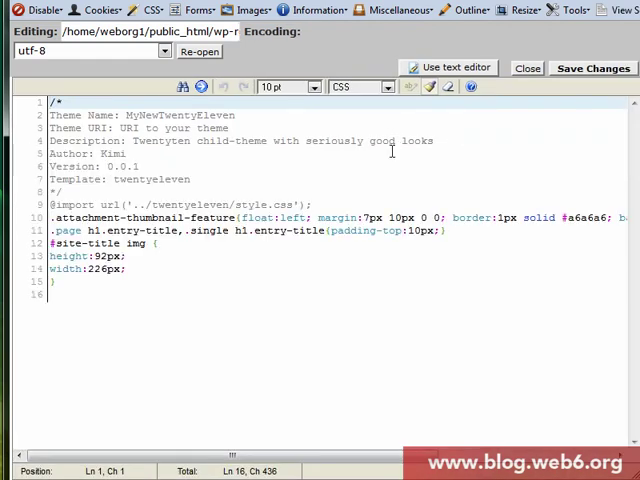
pyautogui.moveTo(145, 282)
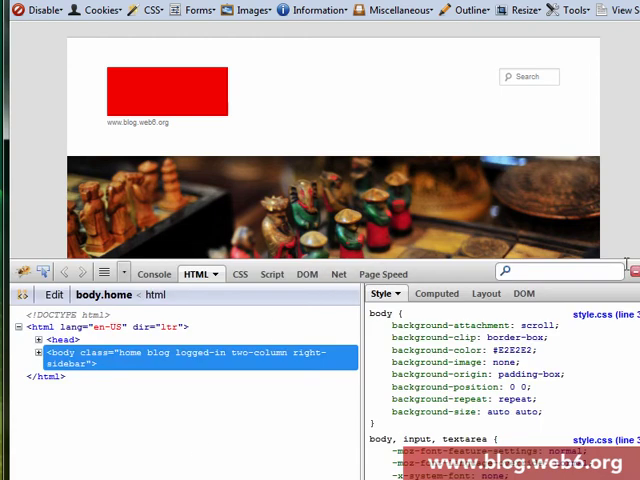
pyautogui.scroll(-3)
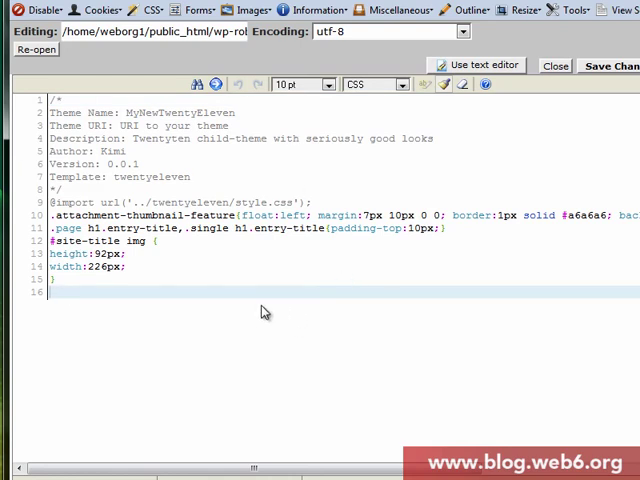
# - Add an #access{} rule below #site-title img and begin a background: property
pyautogui.write('#access')
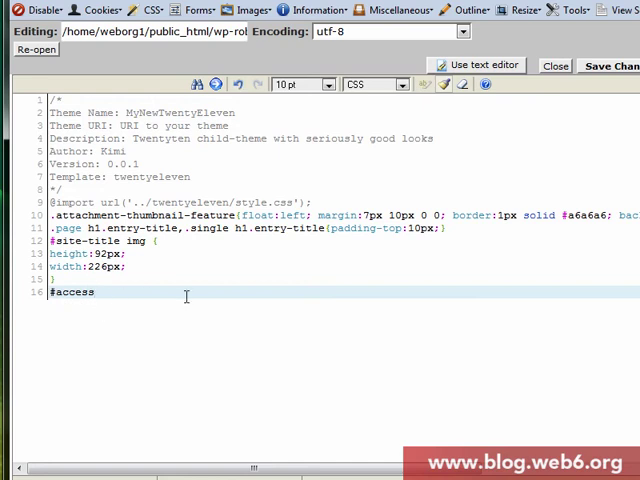
pyautogui.write('{}')
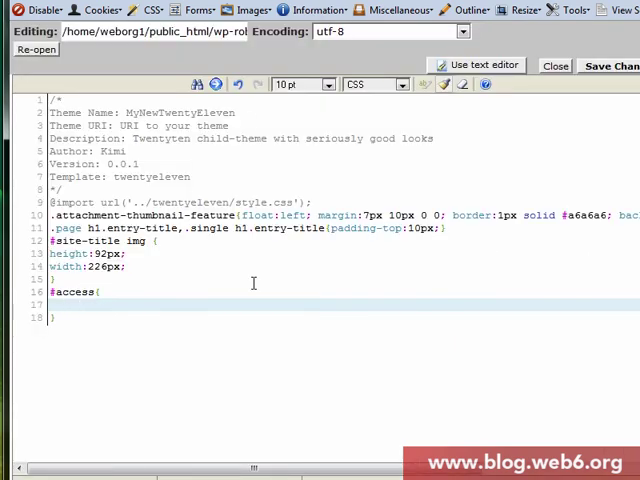
pyautogui.write('backgrou')
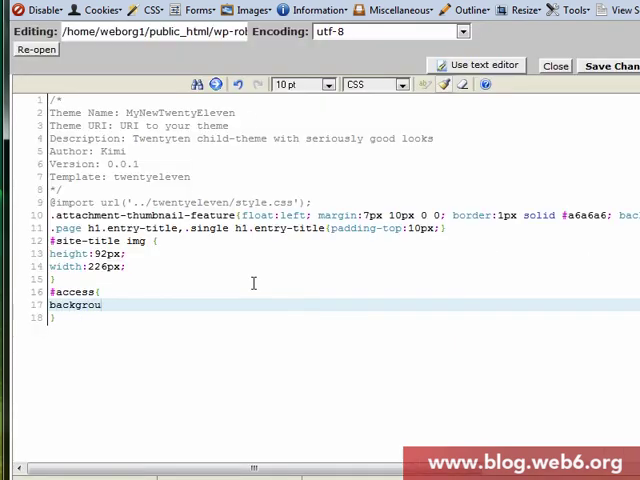
pyautogui.write('nd')
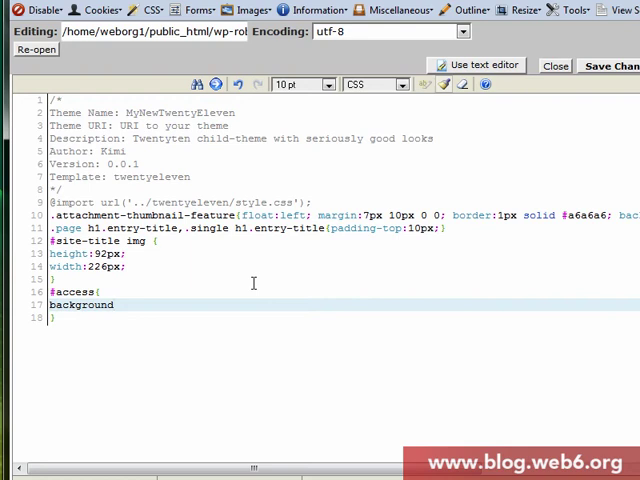
pyautogui.write(':')
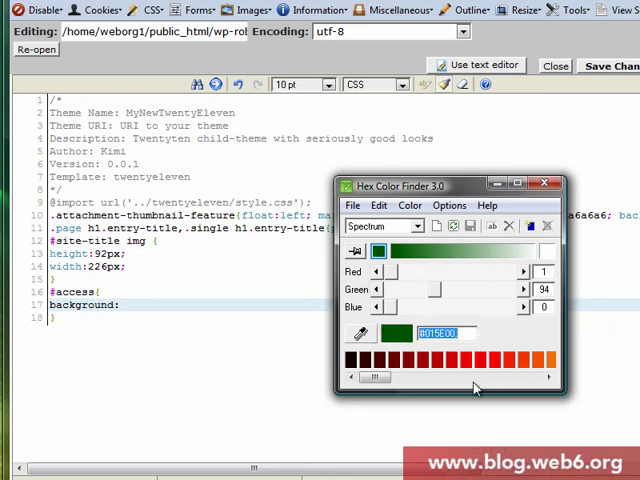
# - Set the background to #015E00 and start a border-bottom:1px solid declaration
pyautogui.click(545, 184)
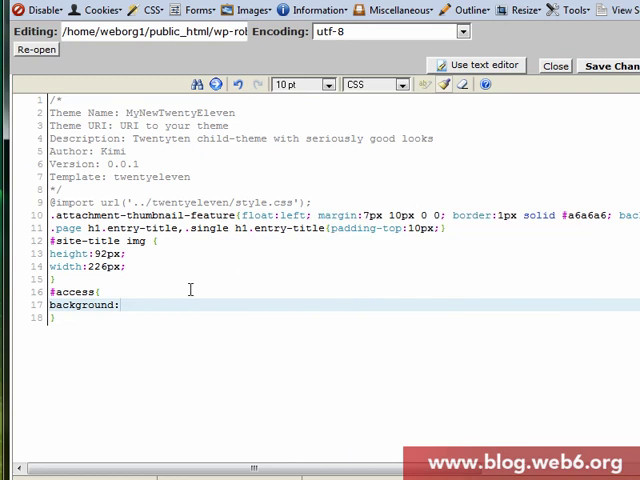
pyautogui.write('#015E00;')
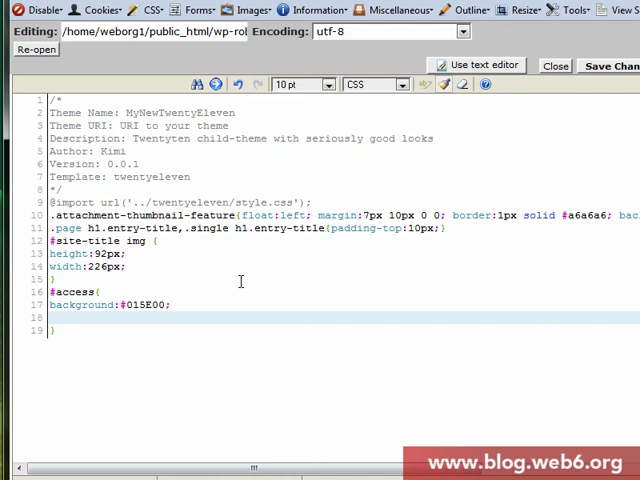
pyautogui.write('bord')
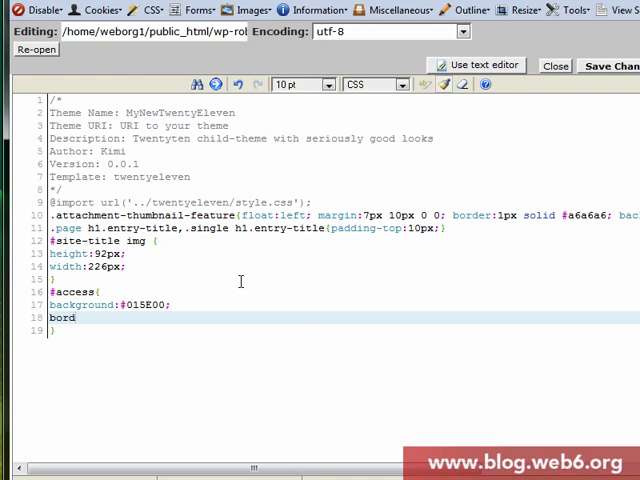
pyautogui.write('er')
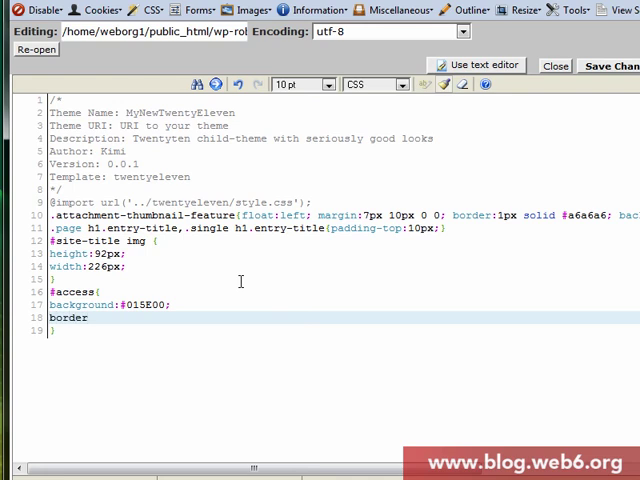
pyautogui.write('-bottom')
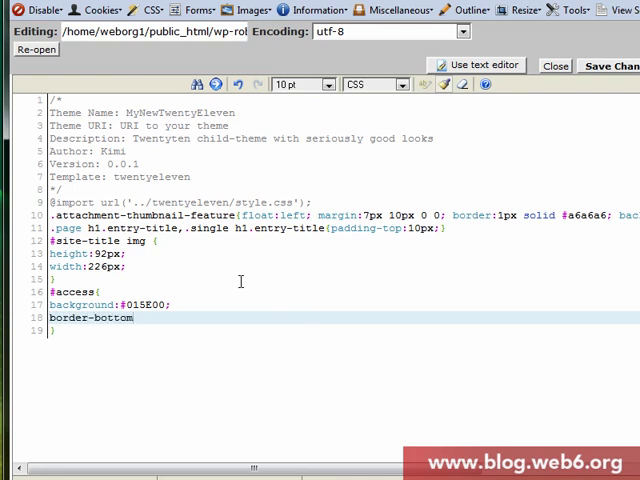
pyautogui.write(':1p')
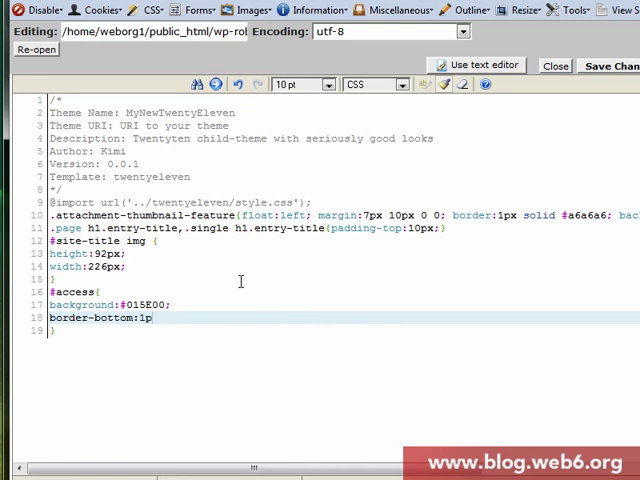
pyautogui.write('x solid')
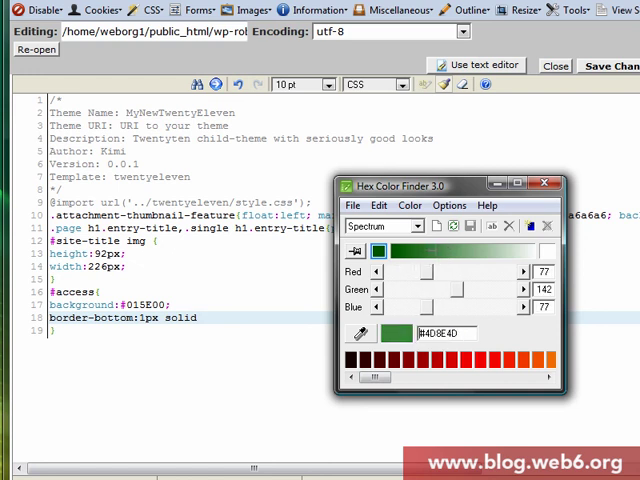
# - Pick a lighter green in Hex Color Finder and complete the border with #619B60
pyautogui.click(445, 255)
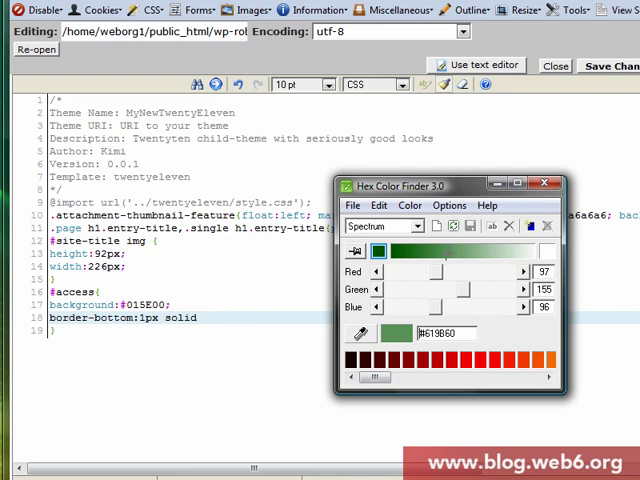
pyautogui.rightClick(445, 333)
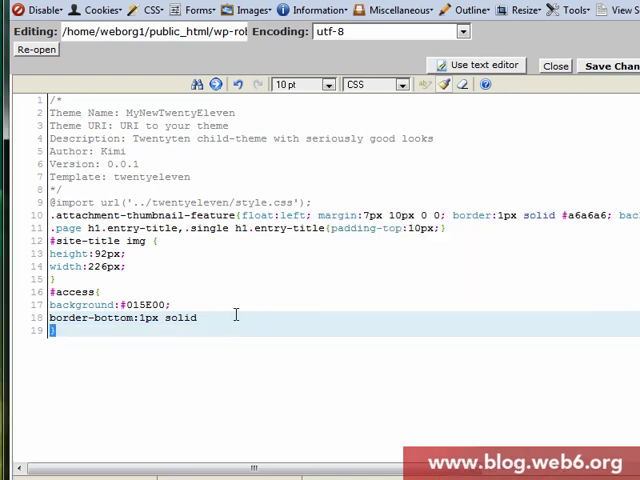
pyautogui.write('#619B60;')
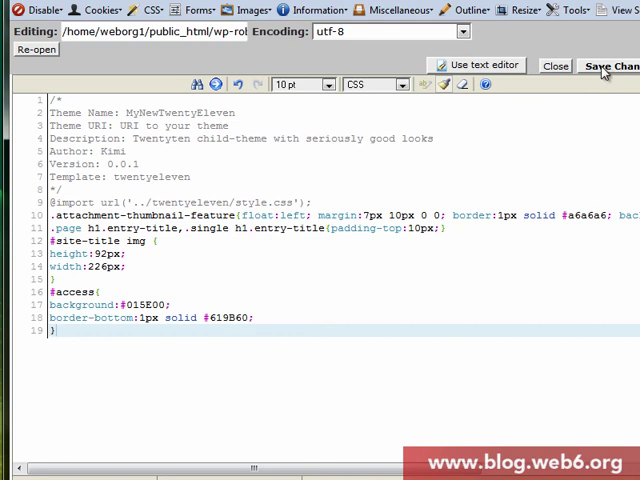
# - Save style.css and reload the live WordPress site to check the green menu bar
pyautogui.click(608, 66)
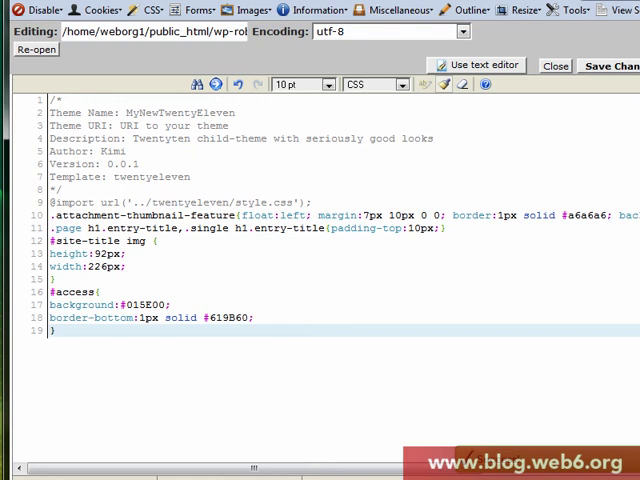
pyautogui.click(608, 66)
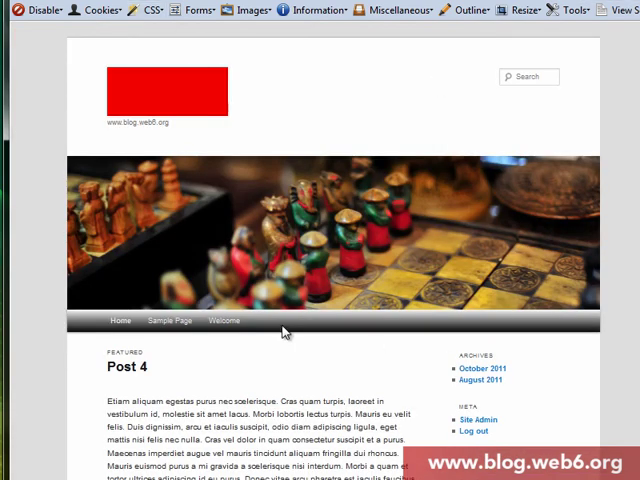
pyautogui.moveTo(288, 331)
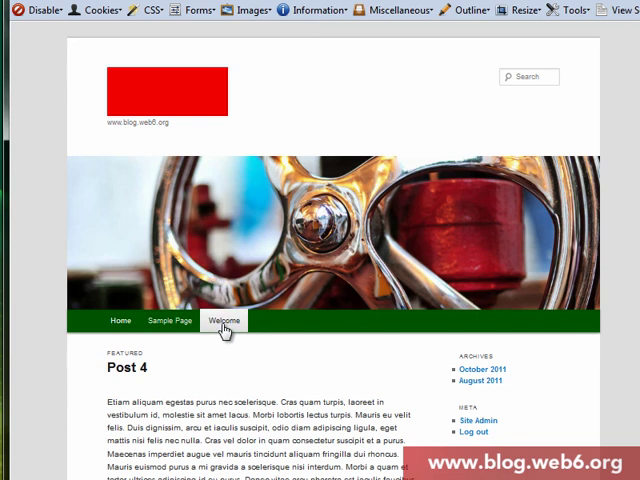
pyautogui.moveTo(293, 362)
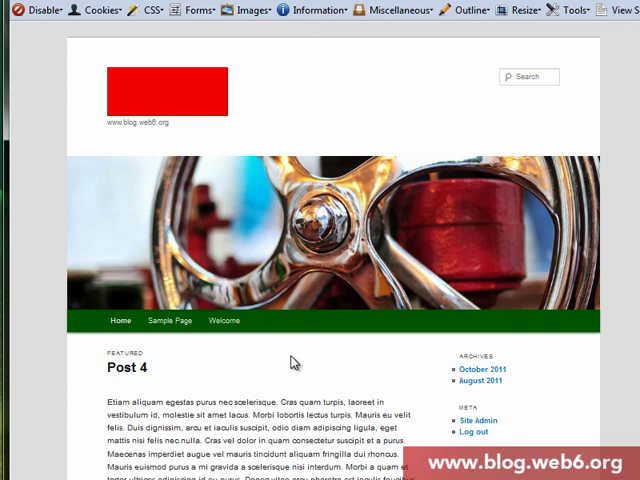